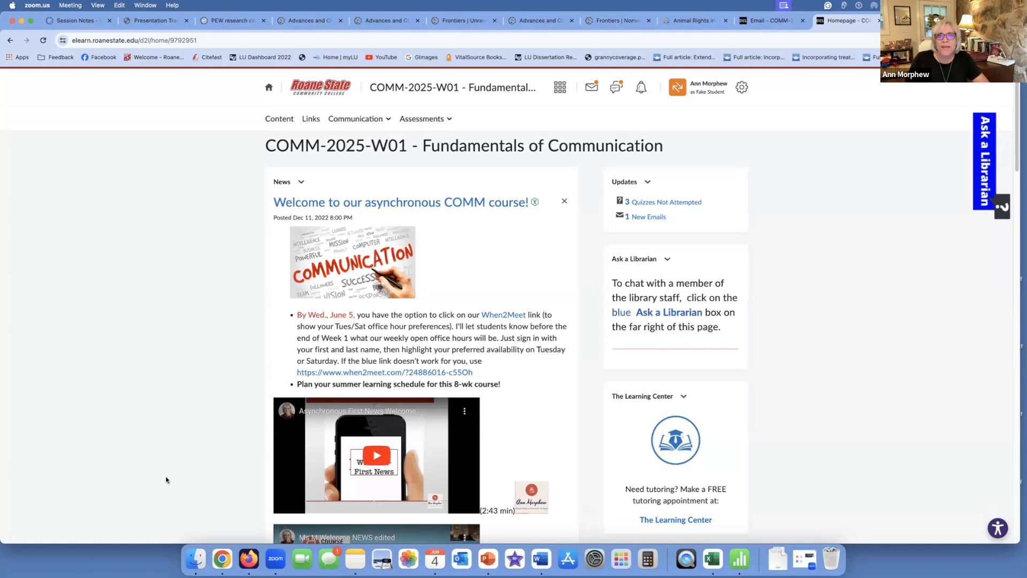
{"action": "mouse_move", "coordinate": [192, 469]}
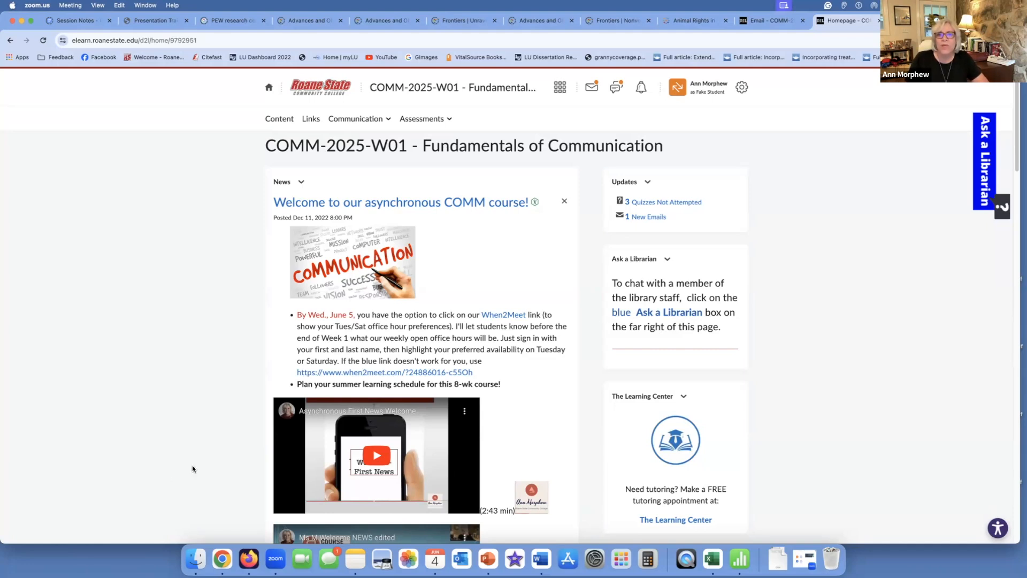
{"action": "mouse_move", "coordinate": [654, 151]}
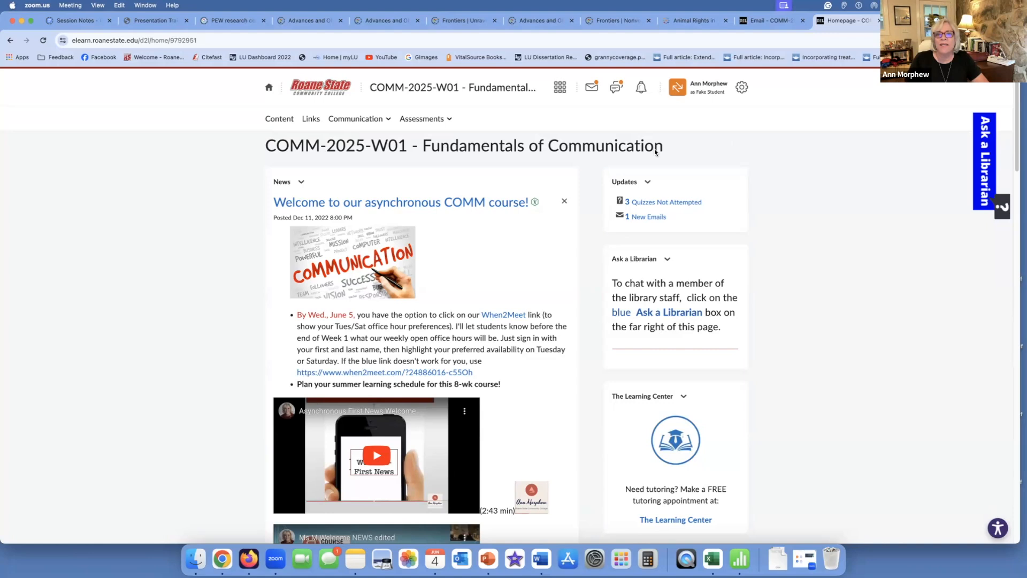
Step: Scroll down through the course home page before heading into the content area
{"action": "scroll", "scroll_direction": "down", "scroll_amount": 3}
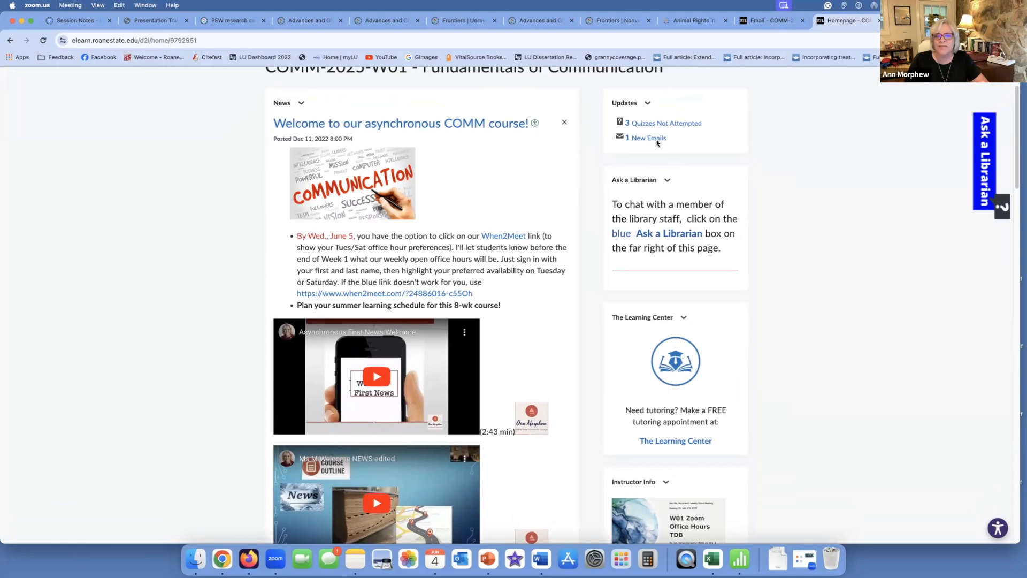
{"action": "mouse_move", "coordinate": [656, 145]}
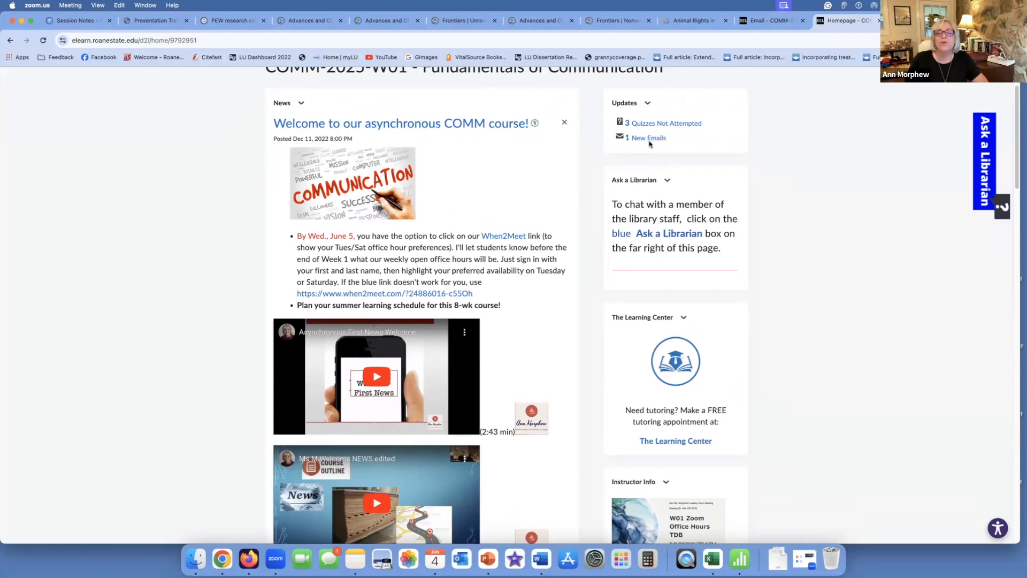
{"action": "mouse_move", "coordinate": [658, 223]}
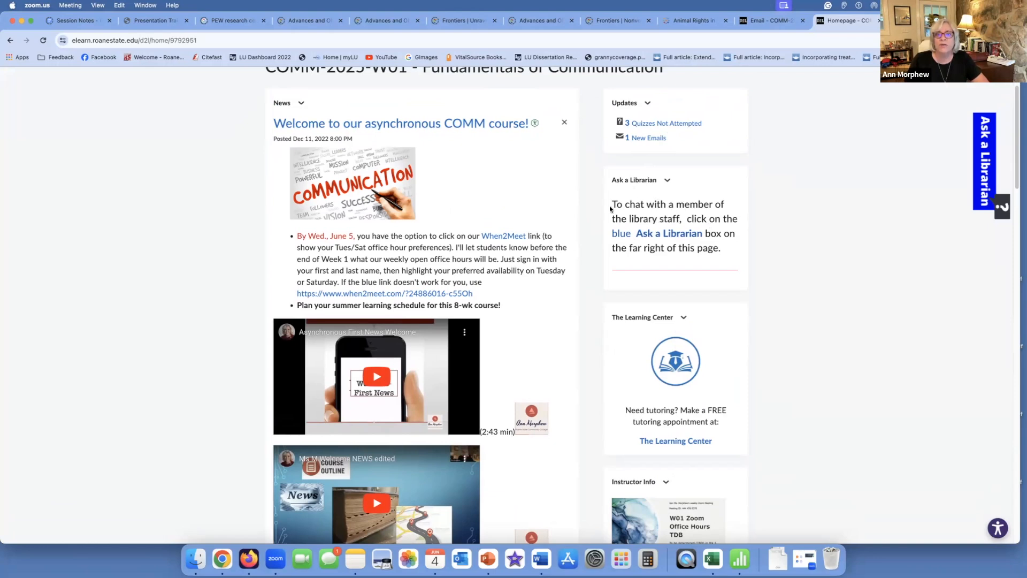
{"action": "mouse_move", "coordinate": [845, 193]}
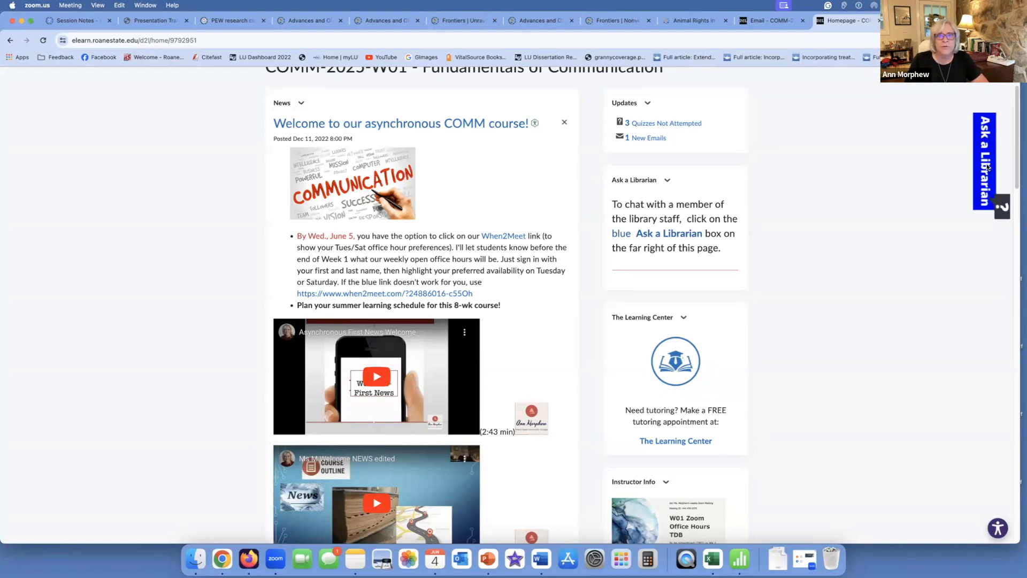
{"action": "mouse_move", "coordinate": [871, 190]}
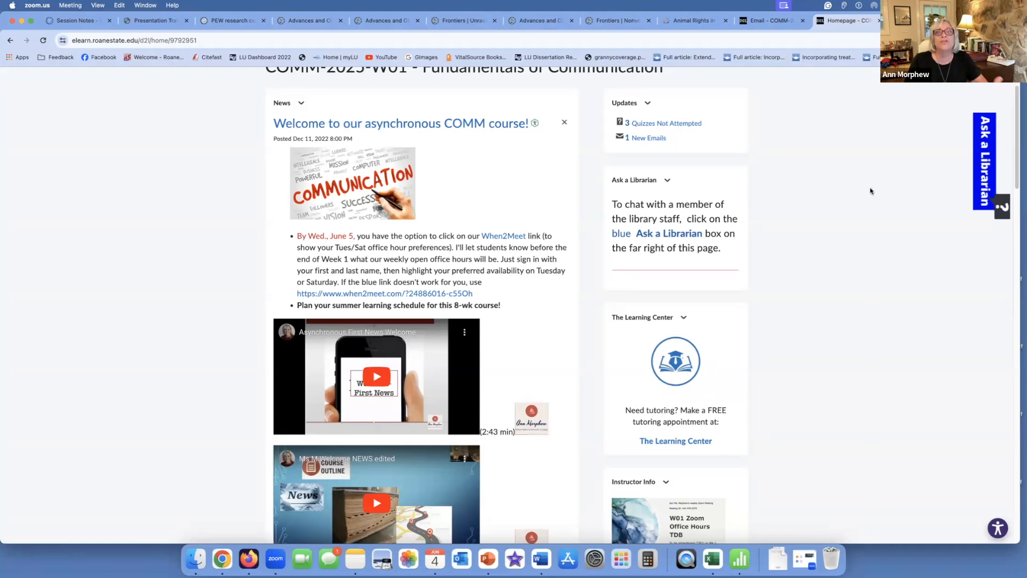
{"action": "scroll", "scroll_direction": "down", "scroll_amount": 3}
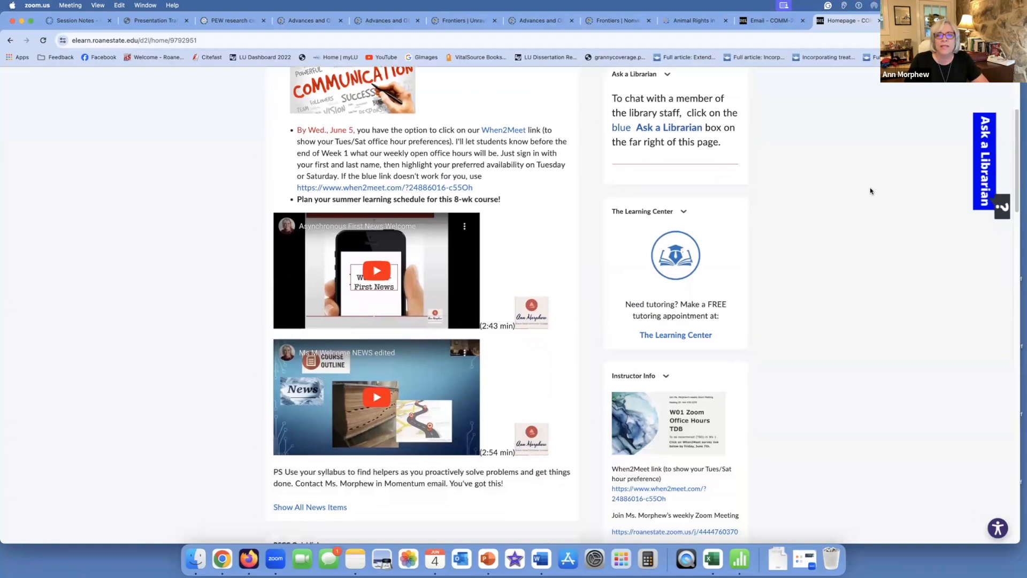
{"action": "scroll", "scroll_direction": "down", "scroll_amount": 3}
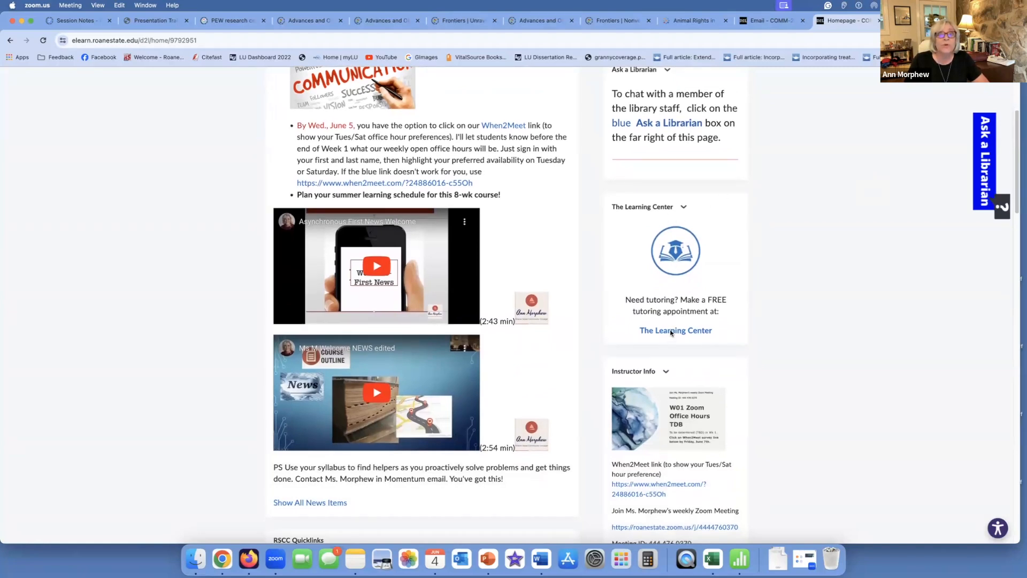
{"action": "scroll", "scroll_direction": "down", "scroll_amount": 3}
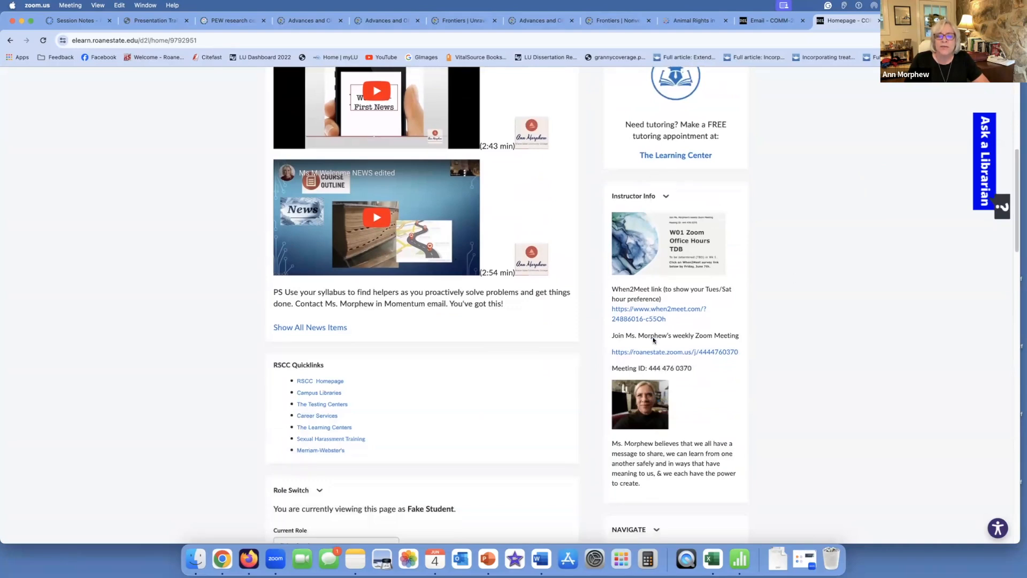
{"action": "scroll", "scroll_direction": "down", "scroll_amount": 3}
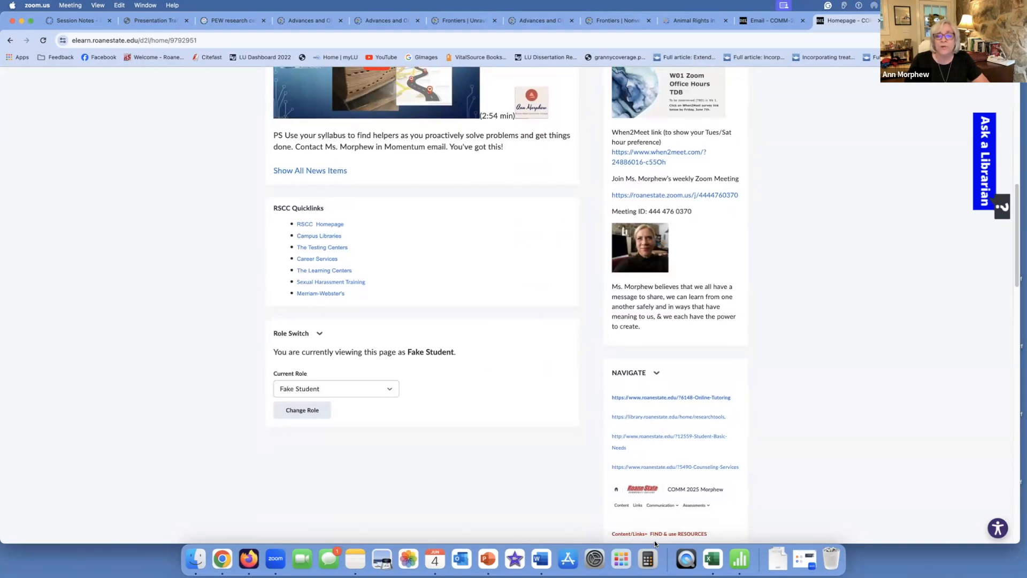
{"action": "scroll", "scroll_direction": "down", "scroll_amount": 3}
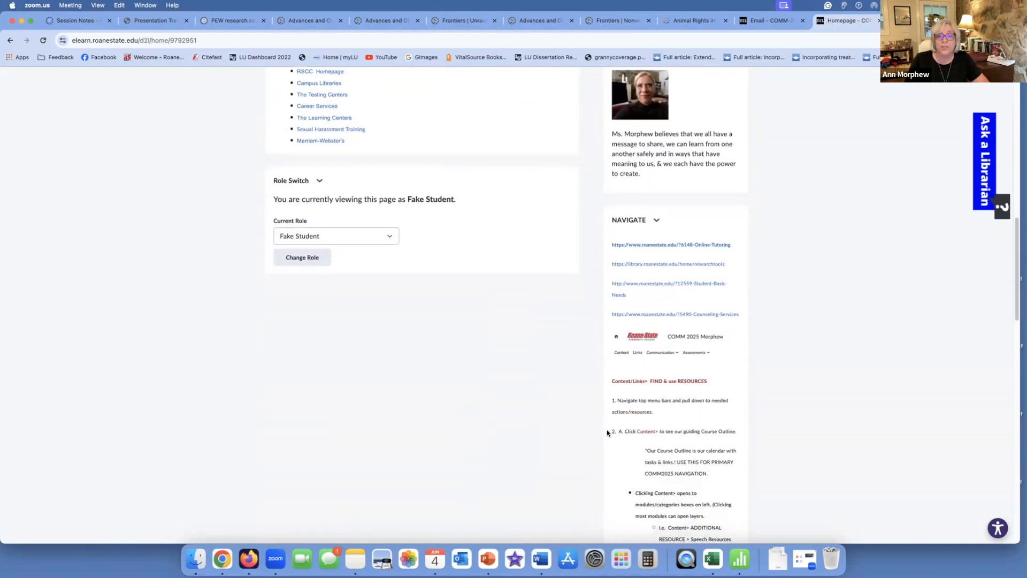
{"action": "mouse_move", "coordinate": [633, 450]}
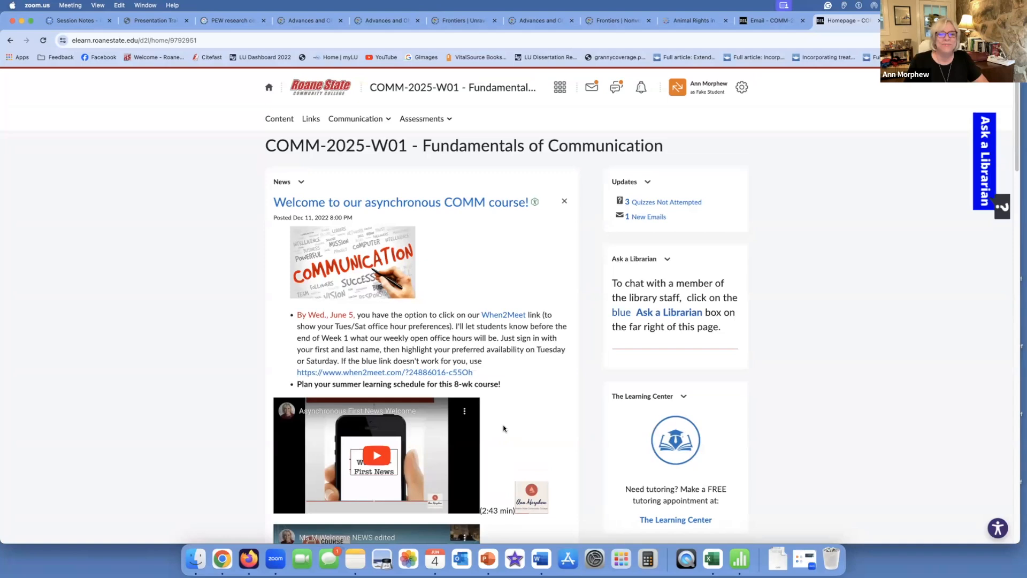
{"action": "scroll", "scroll_direction": "down", "scroll_amount": 3}
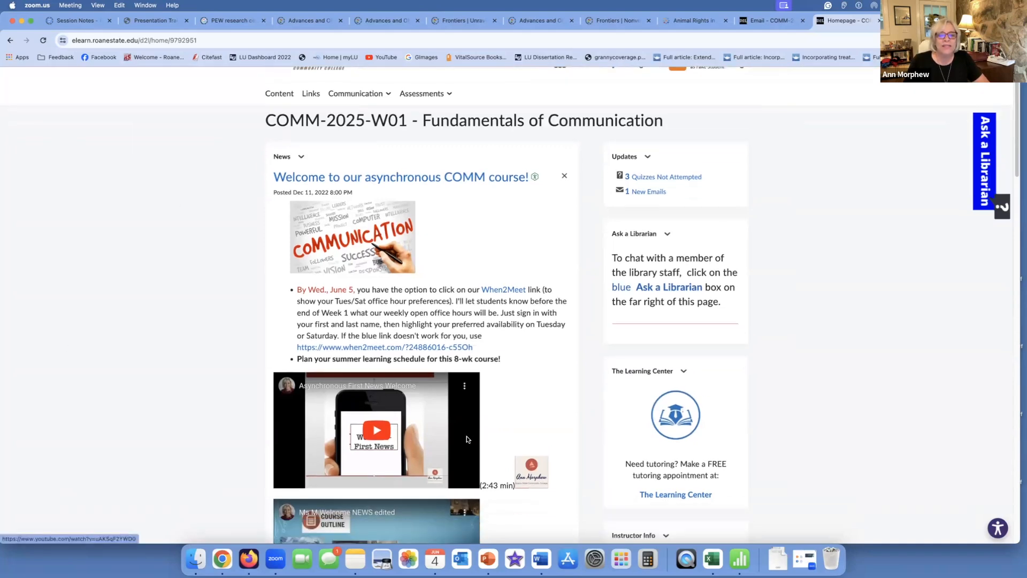
{"action": "scroll", "scroll_direction": "down", "scroll_amount": 3}
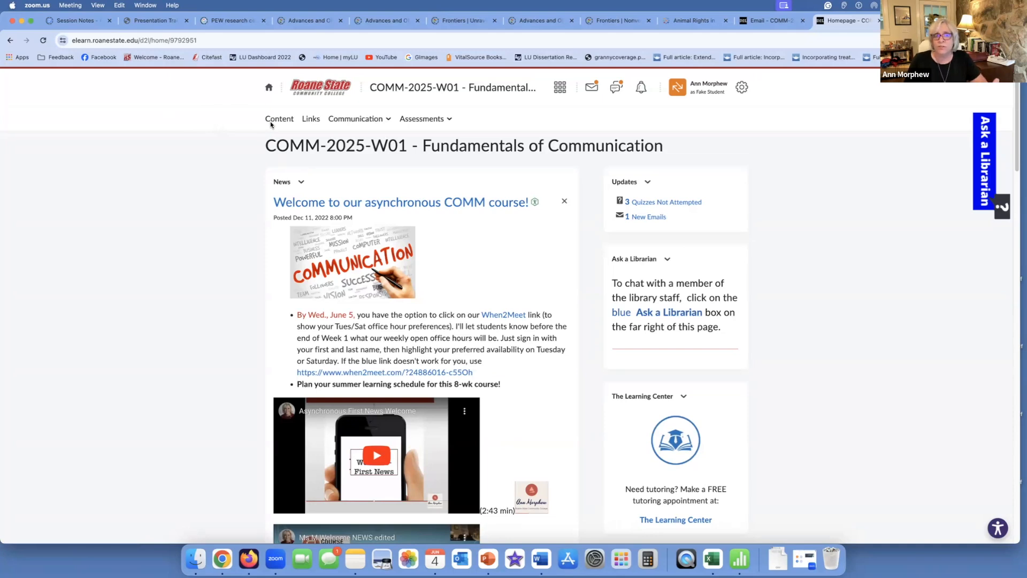
{"action": "mouse_move", "coordinate": [311, 119]}
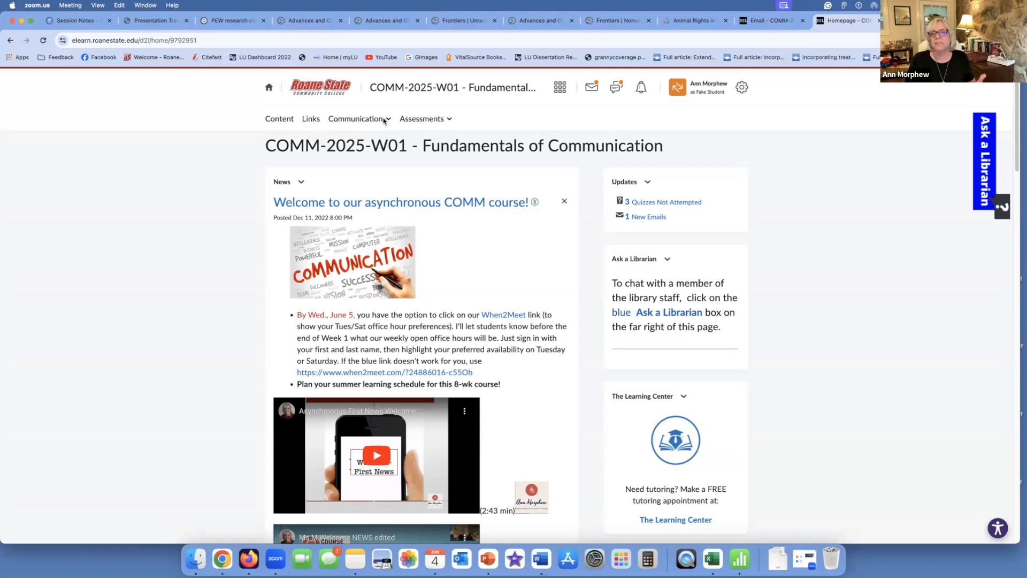
{"action": "mouse_move", "coordinate": [416, 119]}
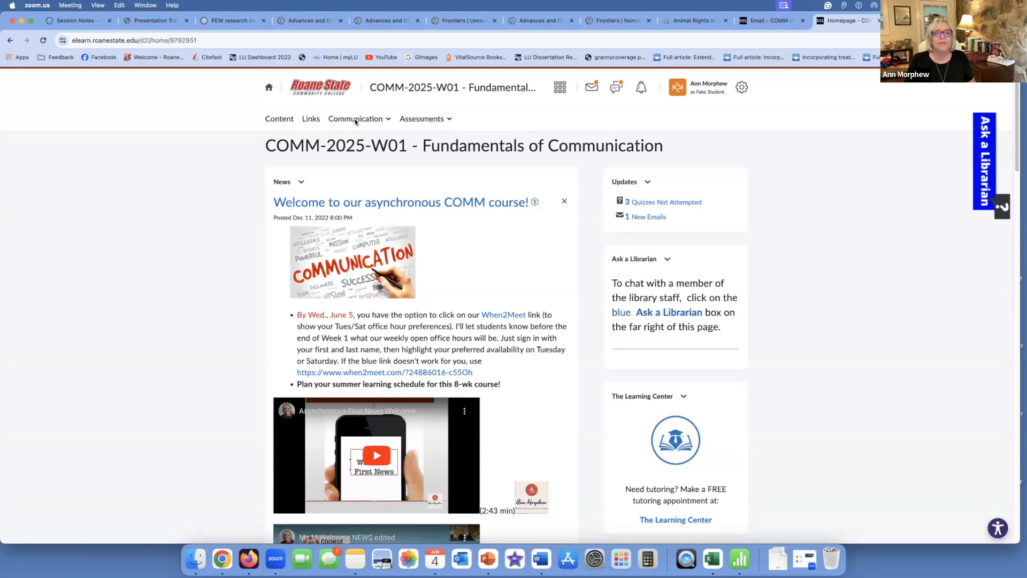
{"action": "mouse_move", "coordinate": [423, 119]}
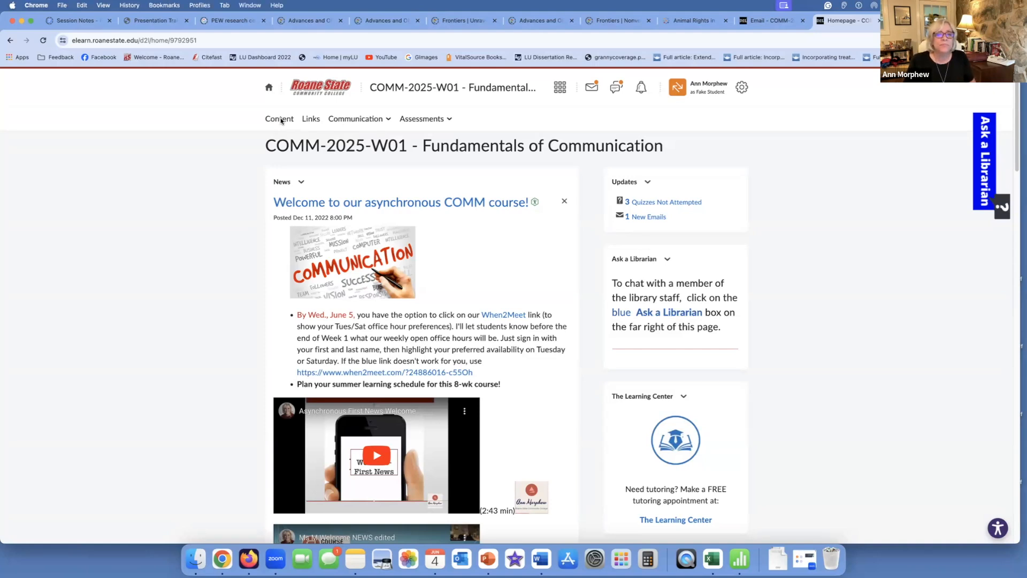
Step: Go to Content and show the Course Outline Quicklinks & (Excel) term calendar page
{"action": "left_click", "coordinate": [279, 119]}
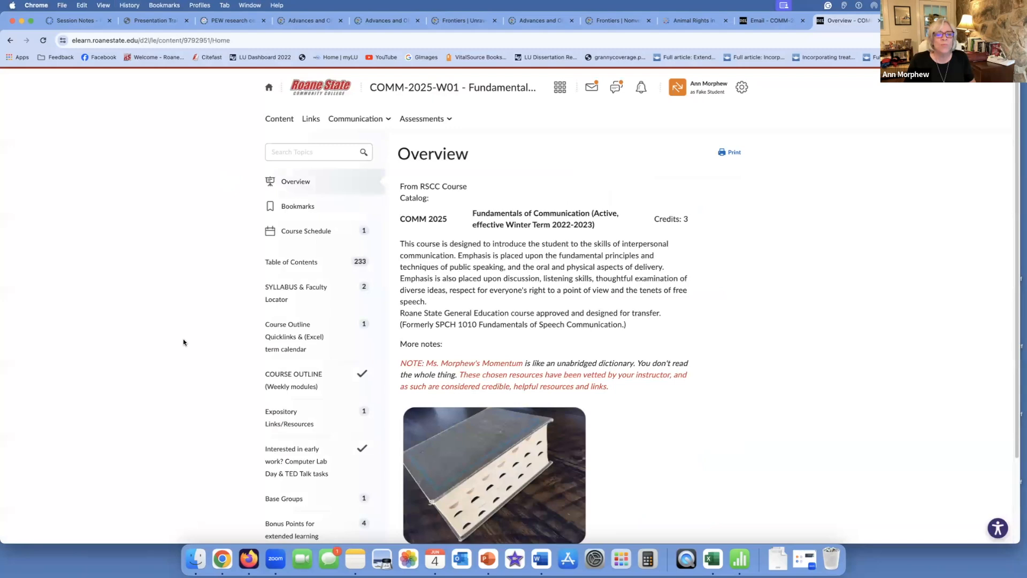
{"action": "scroll", "scroll_direction": "down", "scroll_amount": 3}
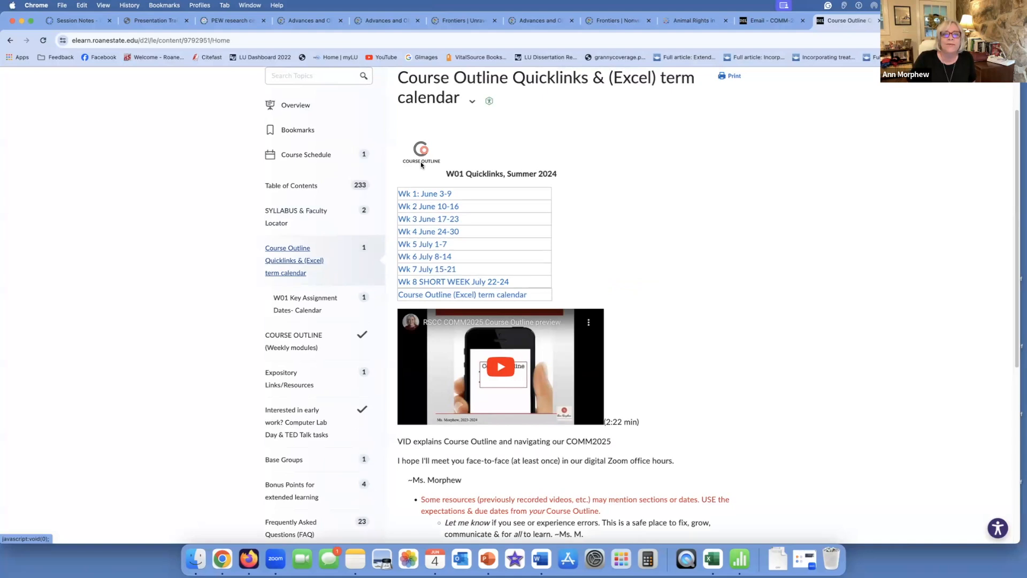
{"action": "mouse_move", "coordinate": [425, 194]}
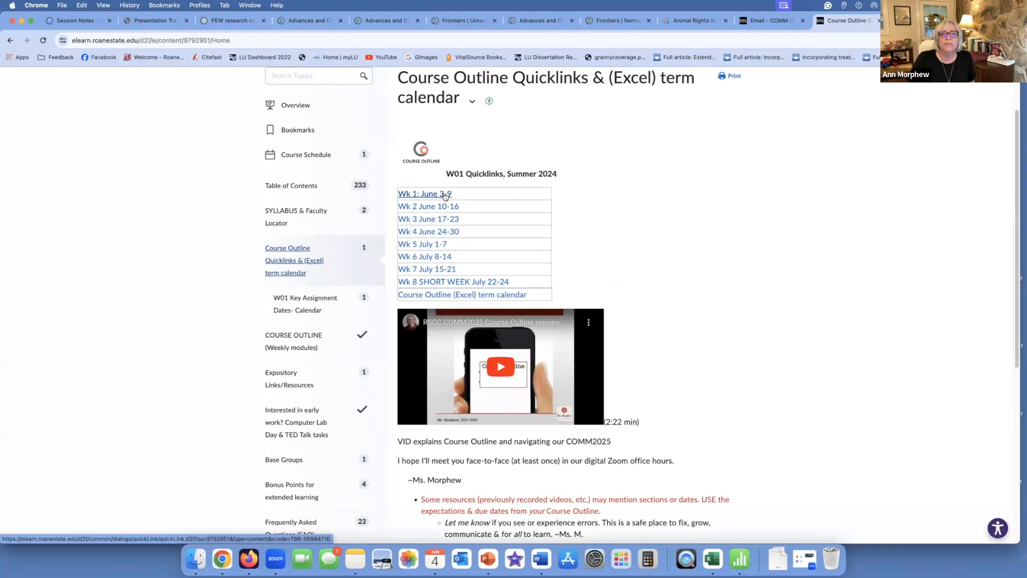
Step: Open the Wk 1: June 3-9 outline and read down past the audio summary to Resources
{"action": "left_click", "coordinate": [425, 194]}
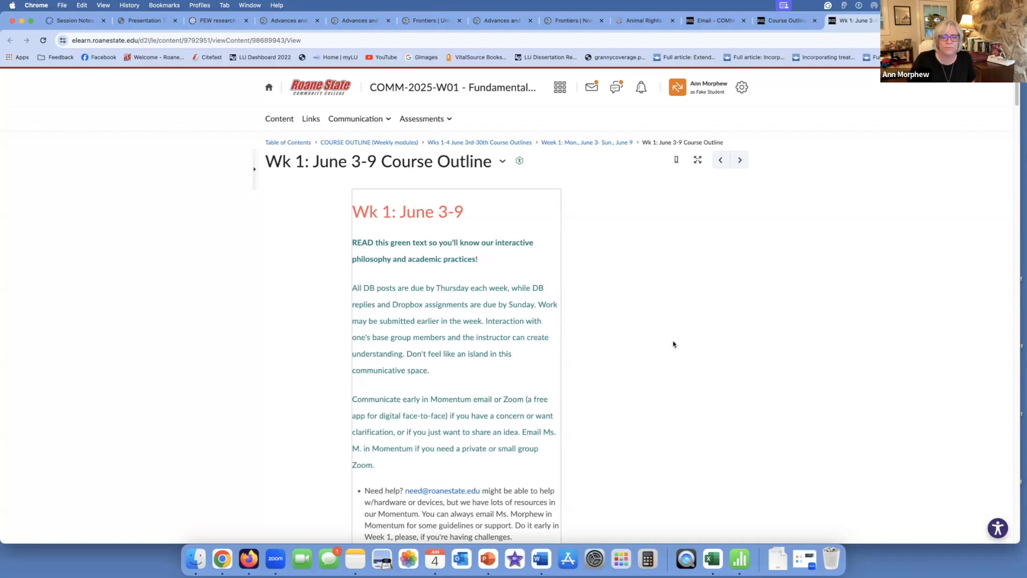
{"action": "scroll", "scroll_direction": "down", "scroll_amount": 3}
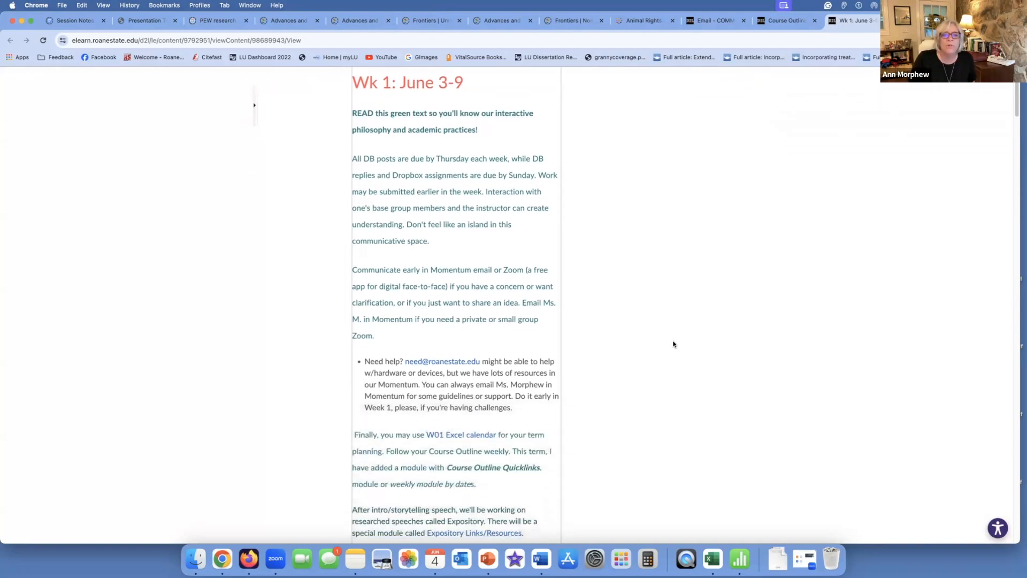
{"action": "scroll", "scroll_direction": "down", "scroll_amount": 3}
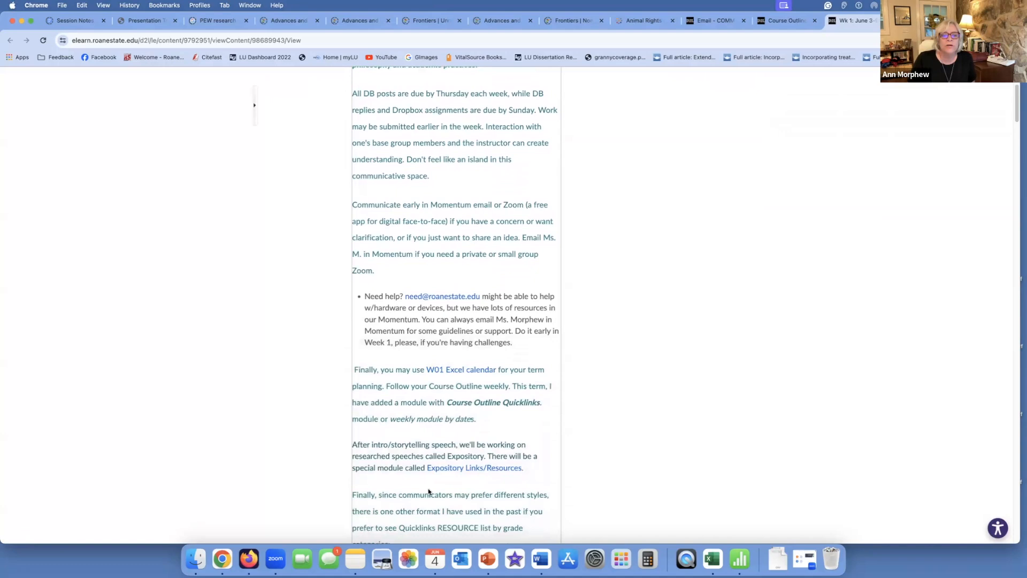
{"action": "scroll", "scroll_direction": "down", "scroll_amount": 3}
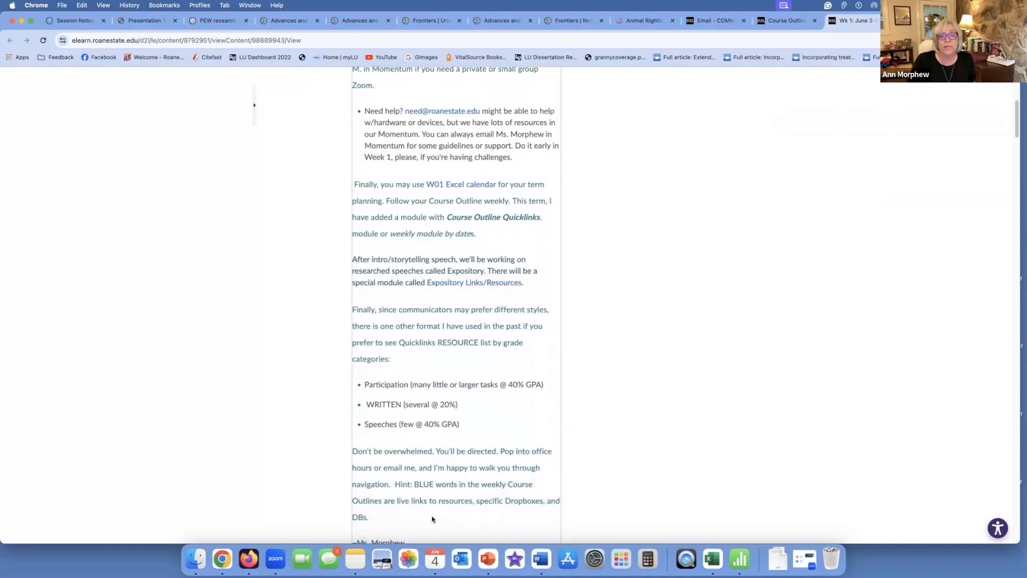
{"action": "scroll", "scroll_direction": "down", "scroll_amount": 3}
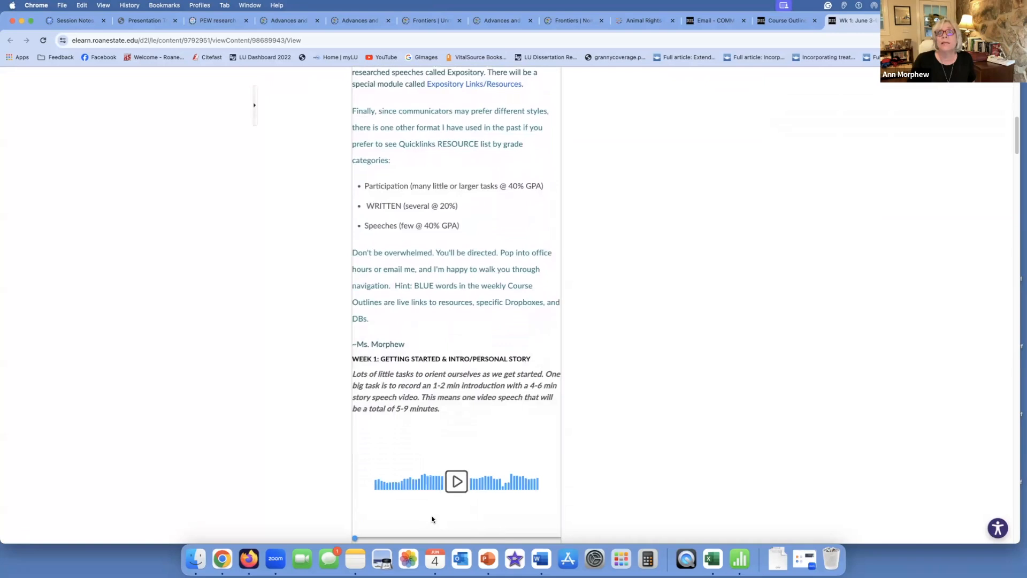
{"action": "scroll", "scroll_direction": "down", "scroll_amount": 3}
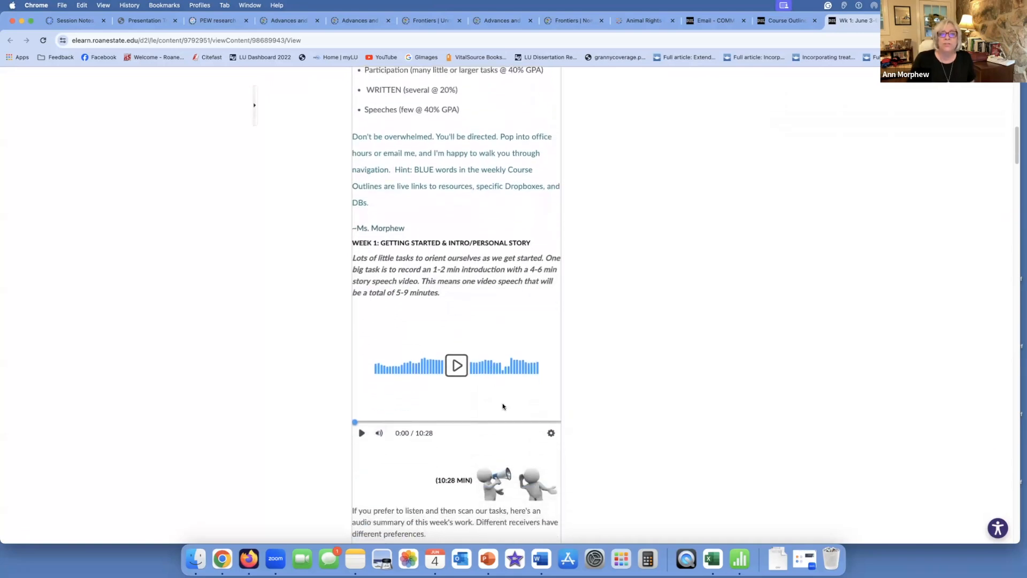
{"action": "mouse_move", "coordinate": [418, 463]}
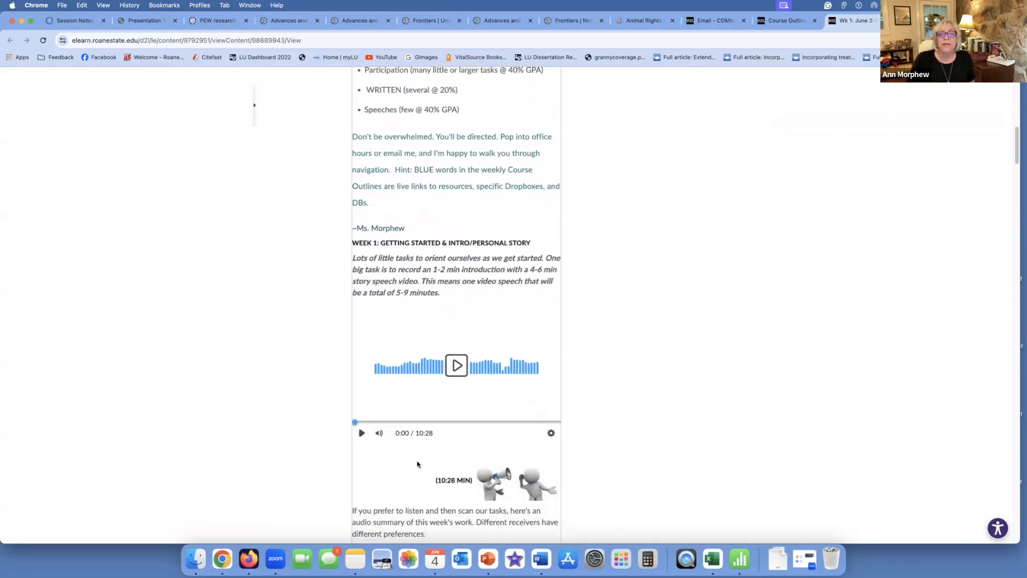
{"action": "mouse_move", "coordinate": [435, 438]}
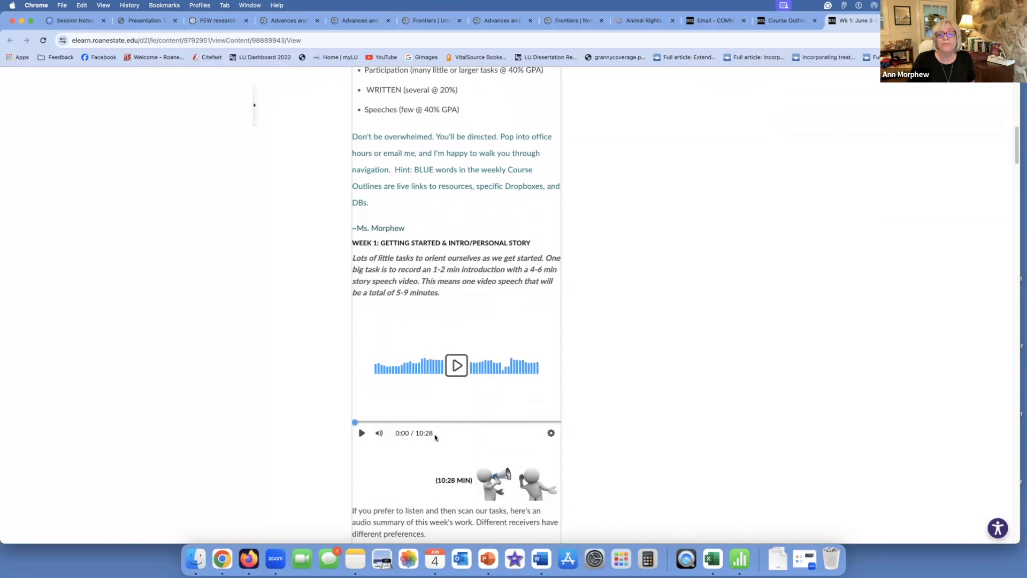
Step: Continue down the Week 1 outline to the Activities/Explanation/Links section
{"action": "scroll", "scroll_direction": "down", "scroll_amount": 3}
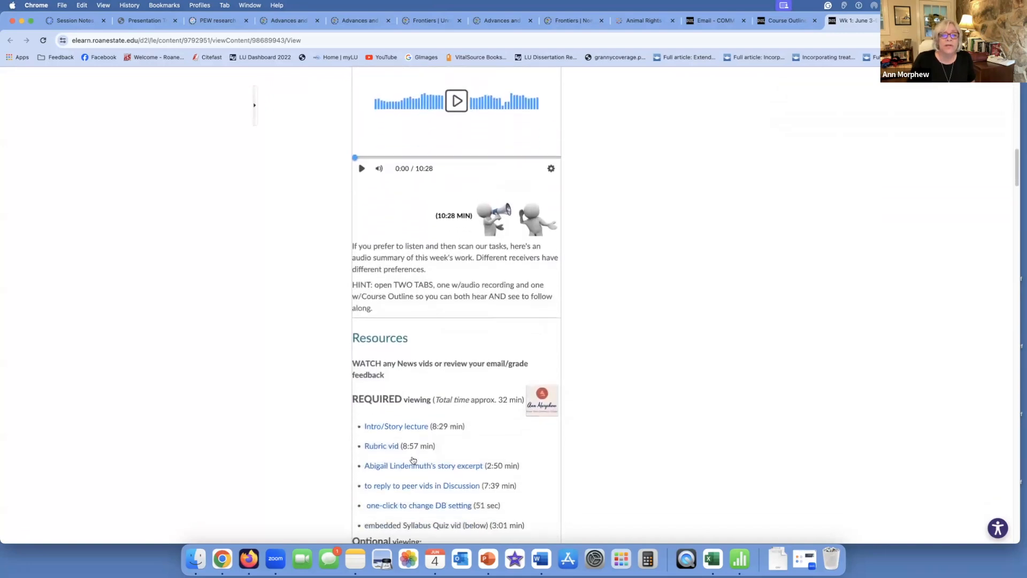
{"action": "scroll", "scroll_direction": "down", "scroll_amount": 3}
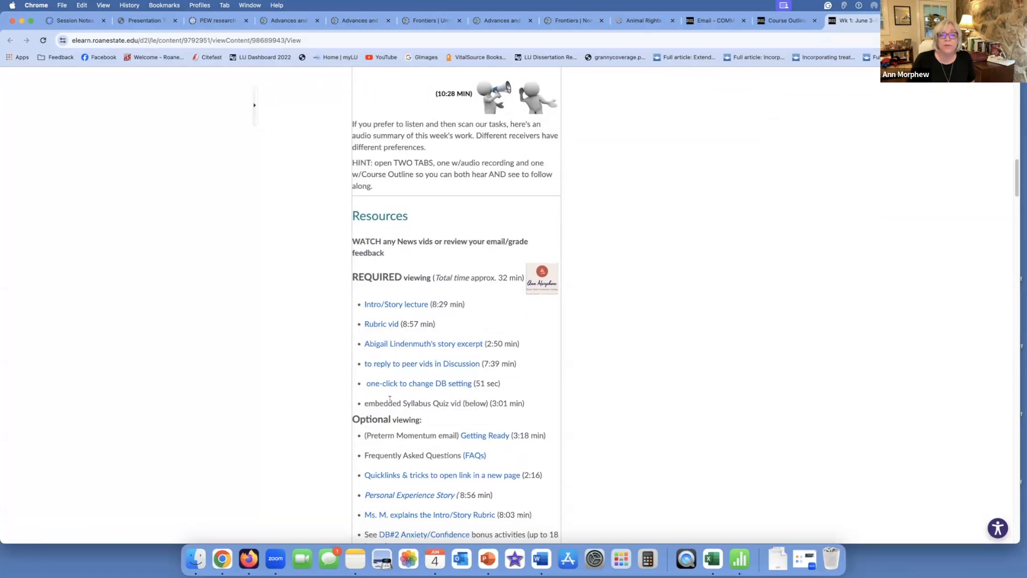
{"action": "scroll", "scroll_direction": "down", "scroll_amount": 3}
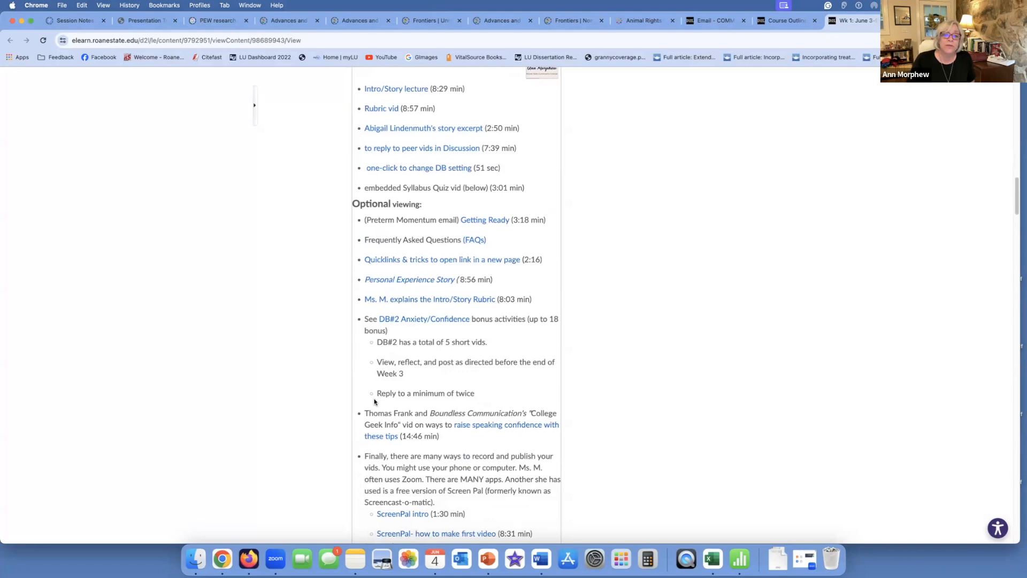
{"action": "scroll", "scroll_direction": "down", "scroll_amount": 3}
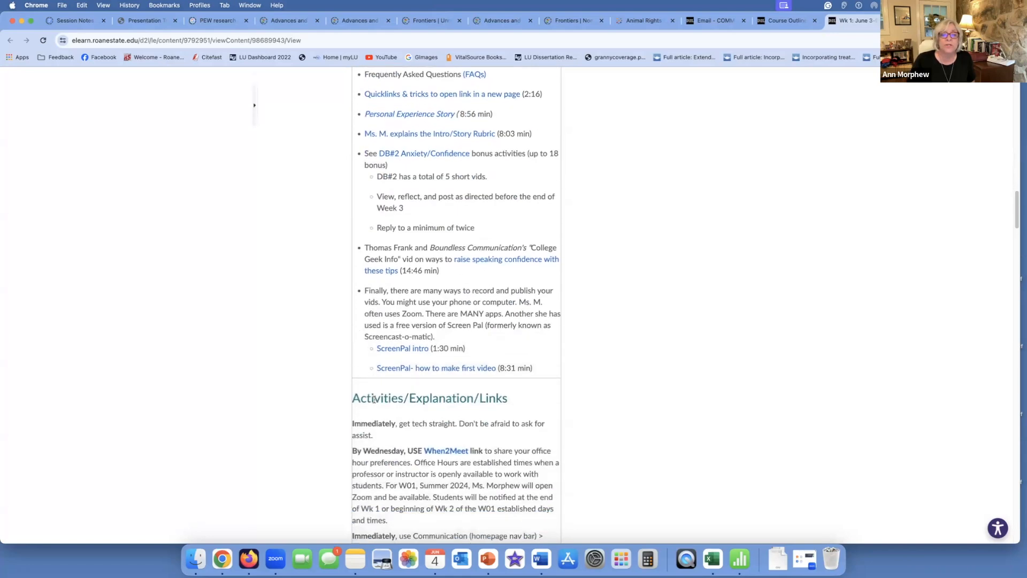
{"action": "scroll", "scroll_direction": "down", "scroll_amount": 3}
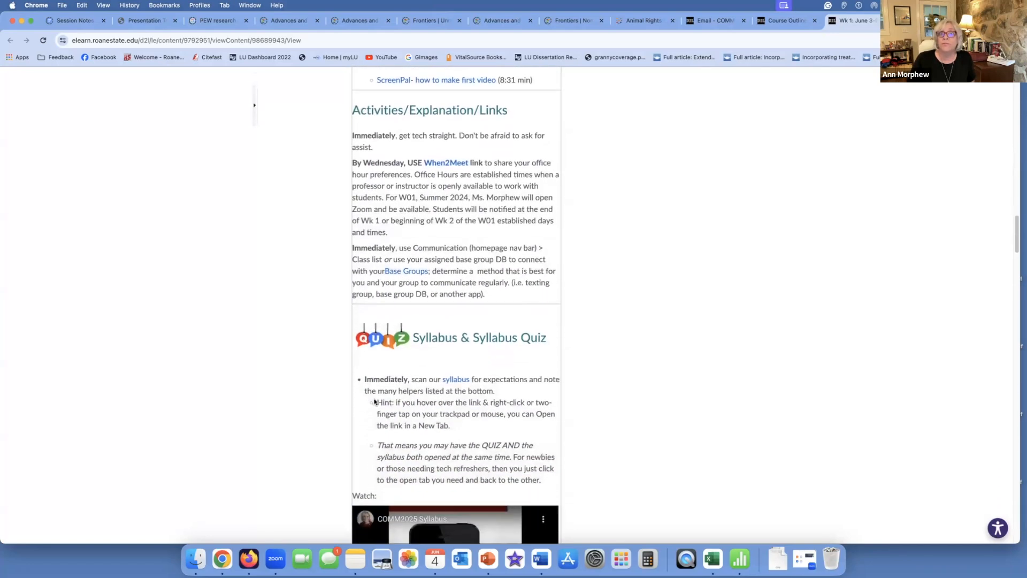
Step: Read through Syllabus & Syllabus Quiz and SAAT & Wk 1 Survey into the intro/story speech section
{"action": "scroll", "scroll_direction": "down", "scroll_amount": 3}
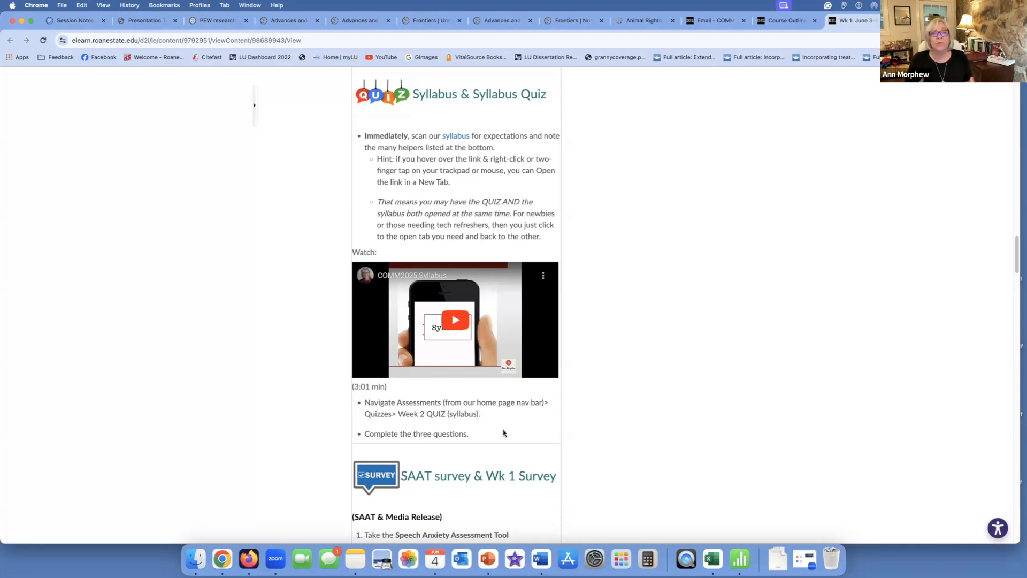
{"action": "scroll", "scroll_direction": "down", "scroll_amount": 3}
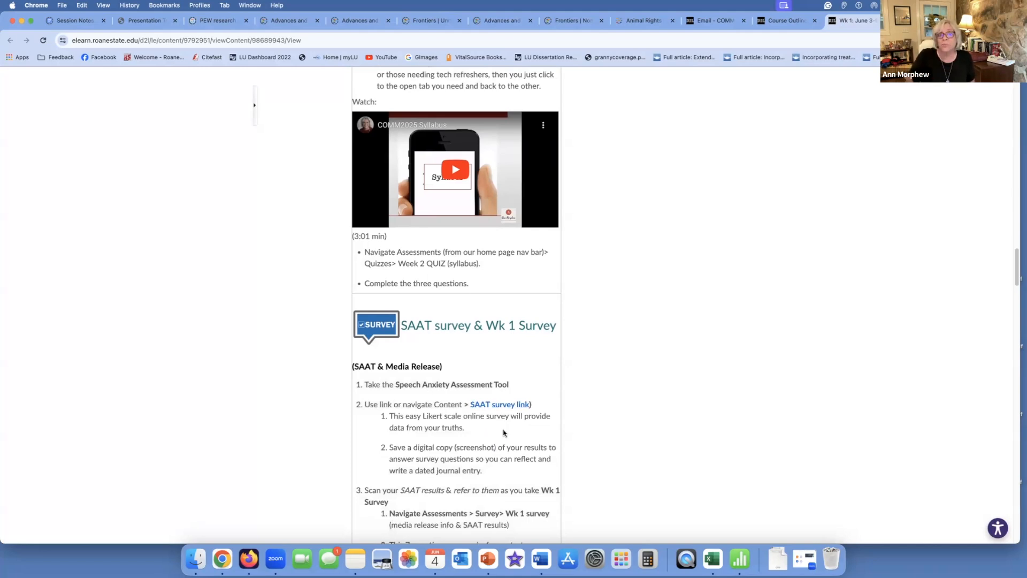
{"action": "scroll", "scroll_direction": "down", "scroll_amount": 3}
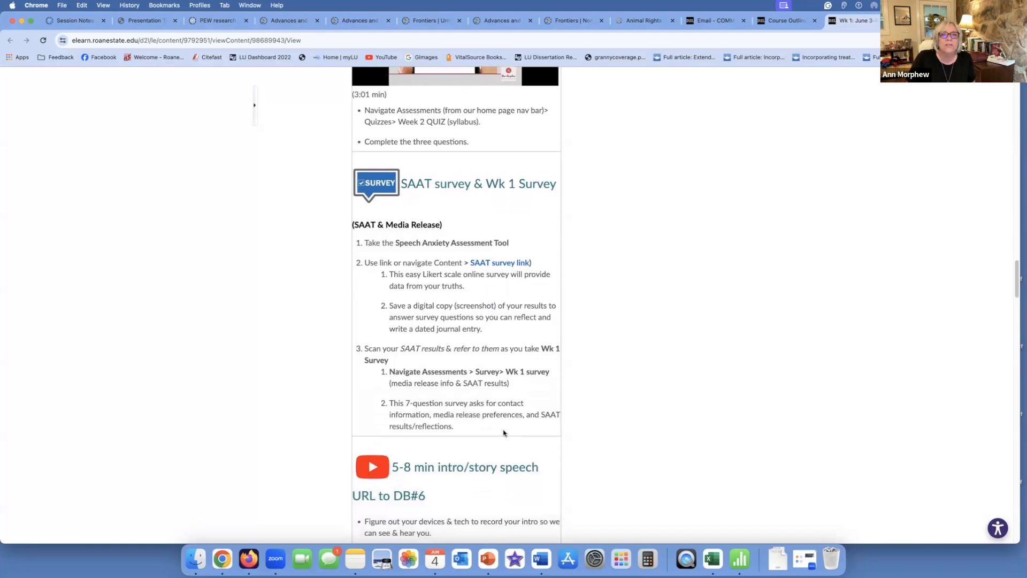
{"action": "scroll", "scroll_direction": "down", "scroll_amount": 3}
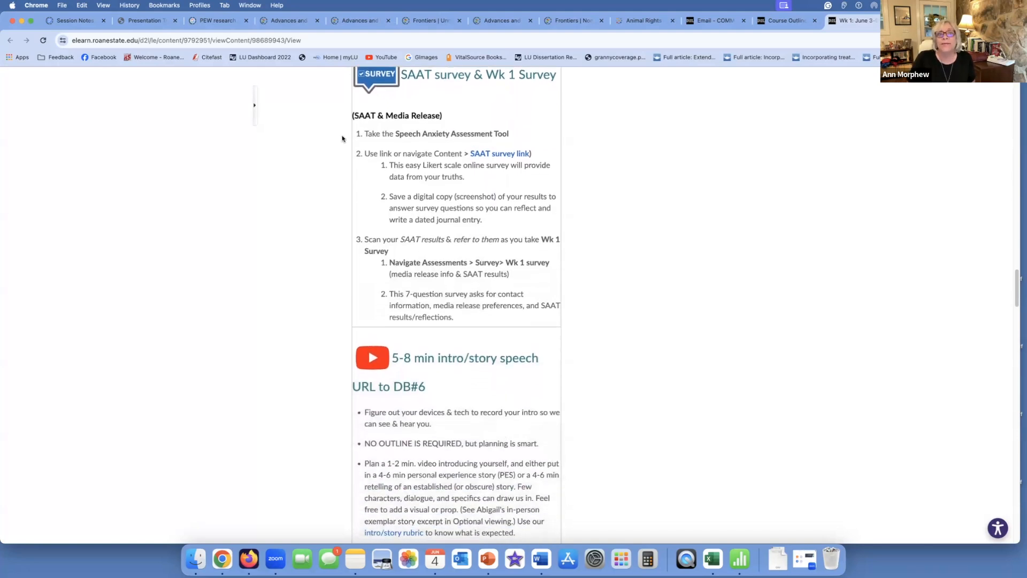
{"action": "mouse_move", "coordinate": [484, 141]}
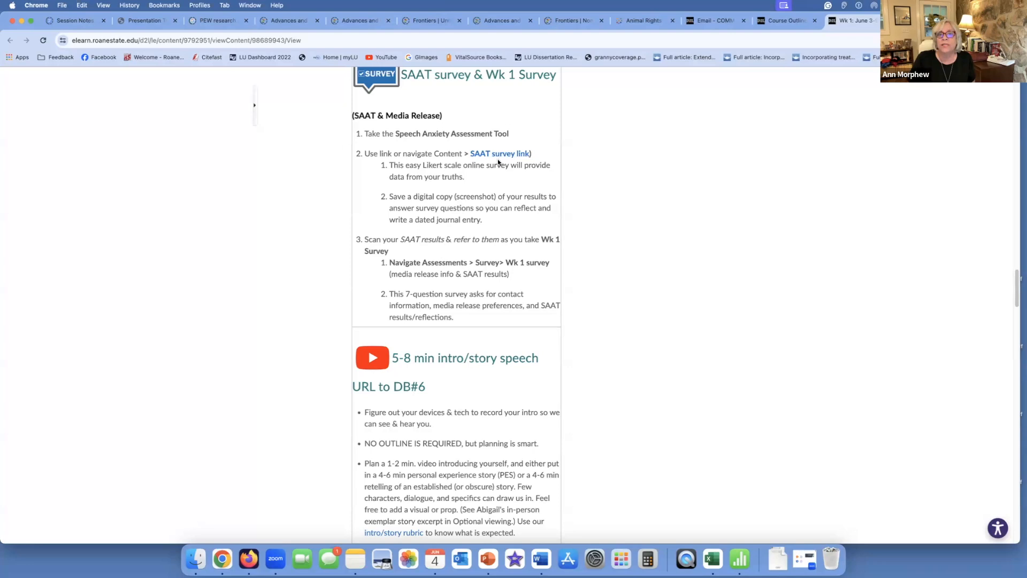
{"action": "mouse_move", "coordinate": [451, 190]}
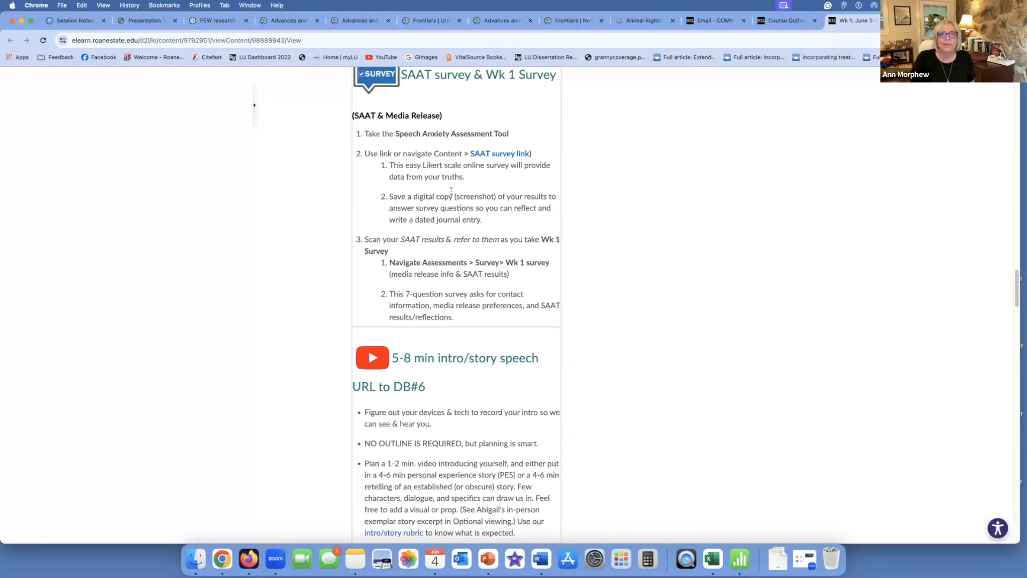
{"action": "scroll", "scroll_direction": "down", "scroll_amount": 3}
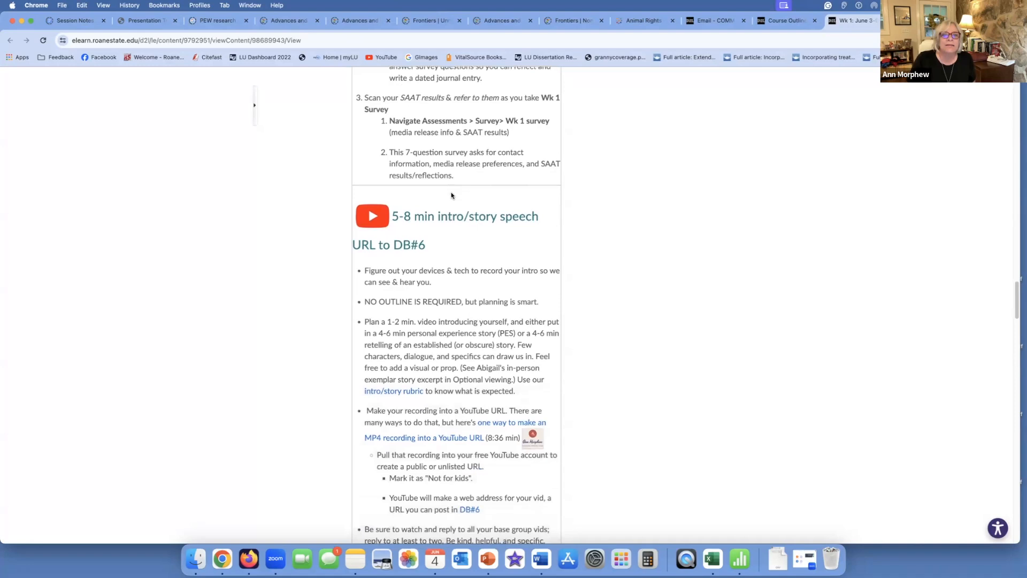
Step: Scroll to the base group contact steps and the Exit Card Day (Week) 1 section
{"action": "scroll", "scroll_direction": "down", "scroll_amount": 3}
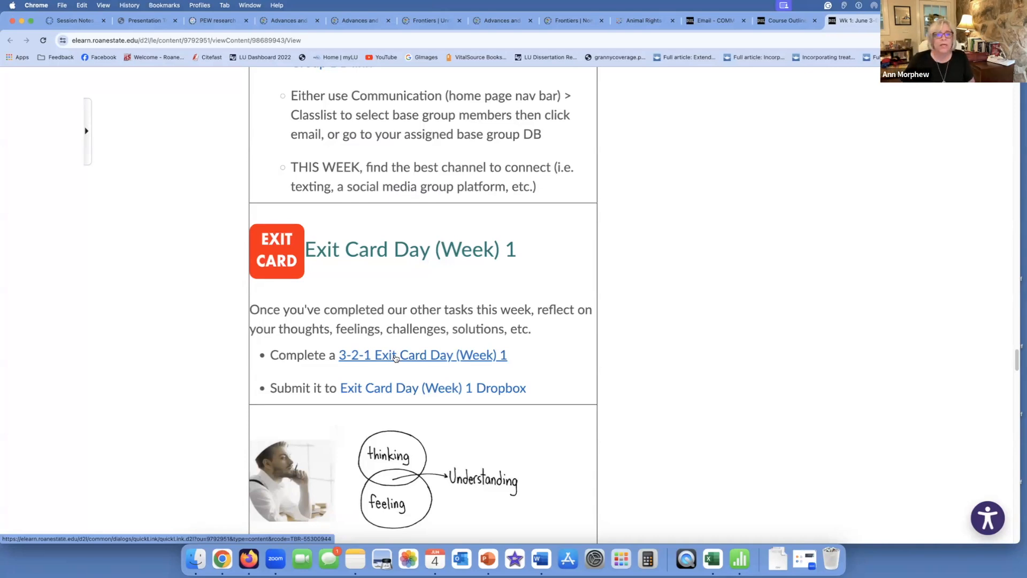
Step: Open the 3-2-1 Exit Card Day (Week) 1 link in a new tab and switch to it
{"action": "double_click", "coordinate": [421, 354]}
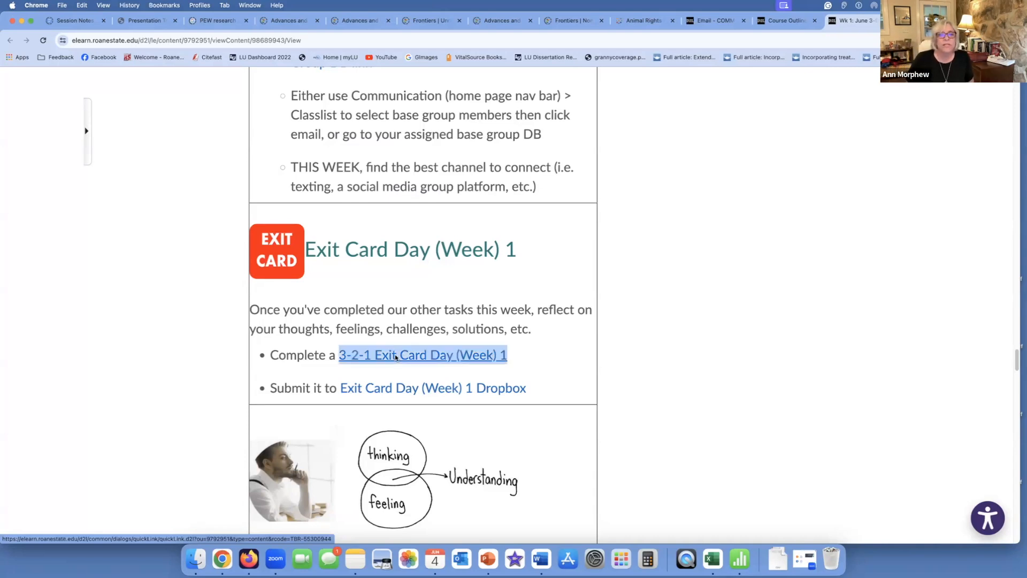
{"action": "right_click", "coordinate": [422, 355]}
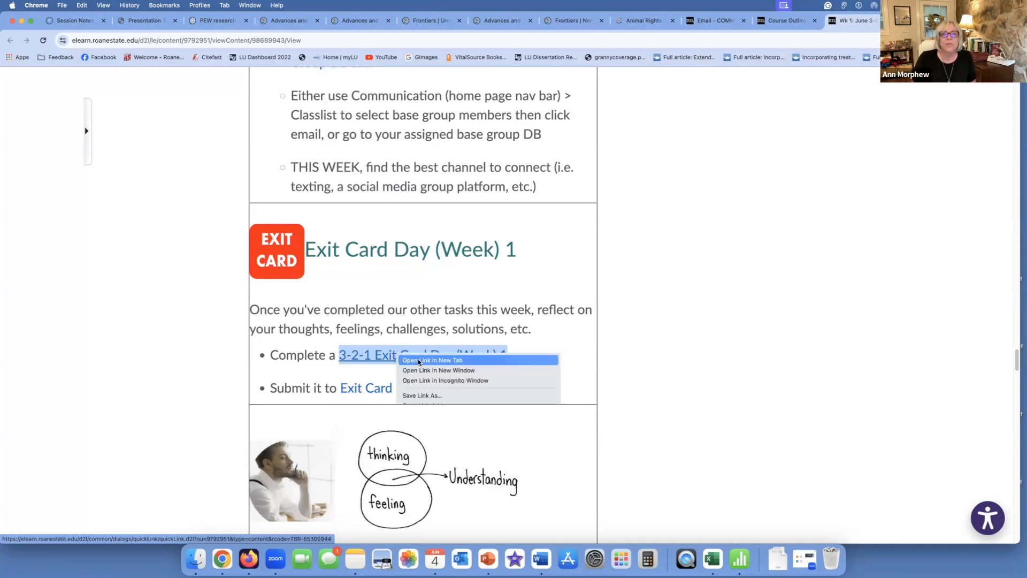
{"action": "left_click", "coordinate": [432, 361]}
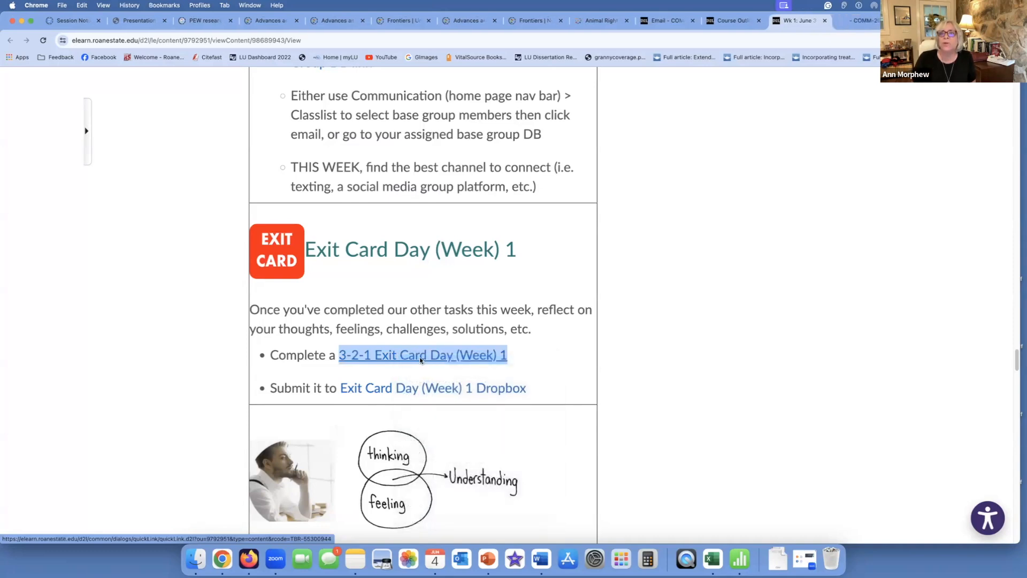
{"action": "left_click", "coordinate": [423, 355]}
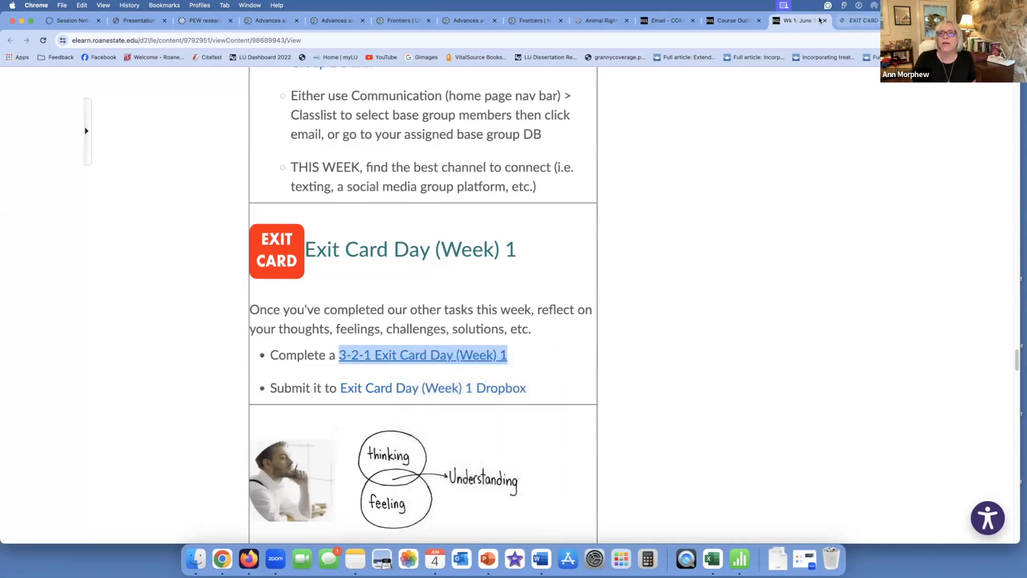
{"action": "left_click", "coordinate": [858, 20]}
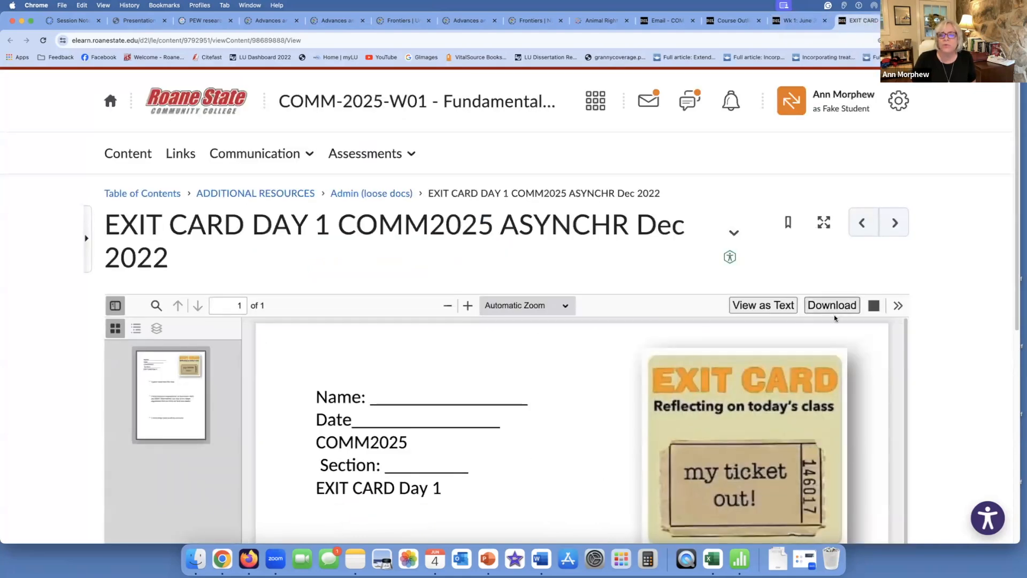
Step: Read the EXIT CARD DAY 1 PDF down to its '2 local resources' and '1 more thing' prompts
{"action": "scroll", "scroll_direction": "down", "scroll_amount": 3}
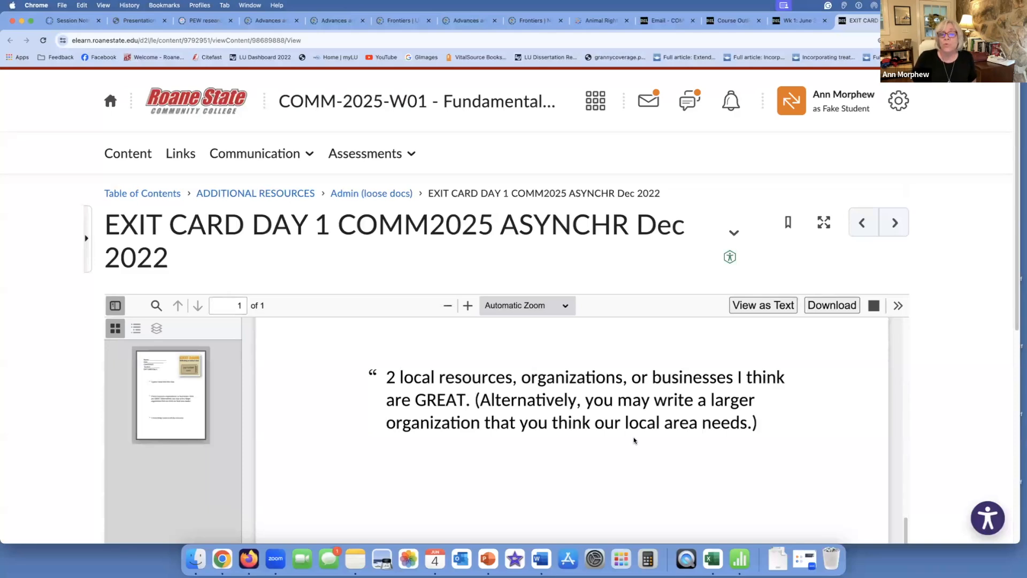
{"action": "scroll", "scroll_direction": "down", "scroll_amount": 3}
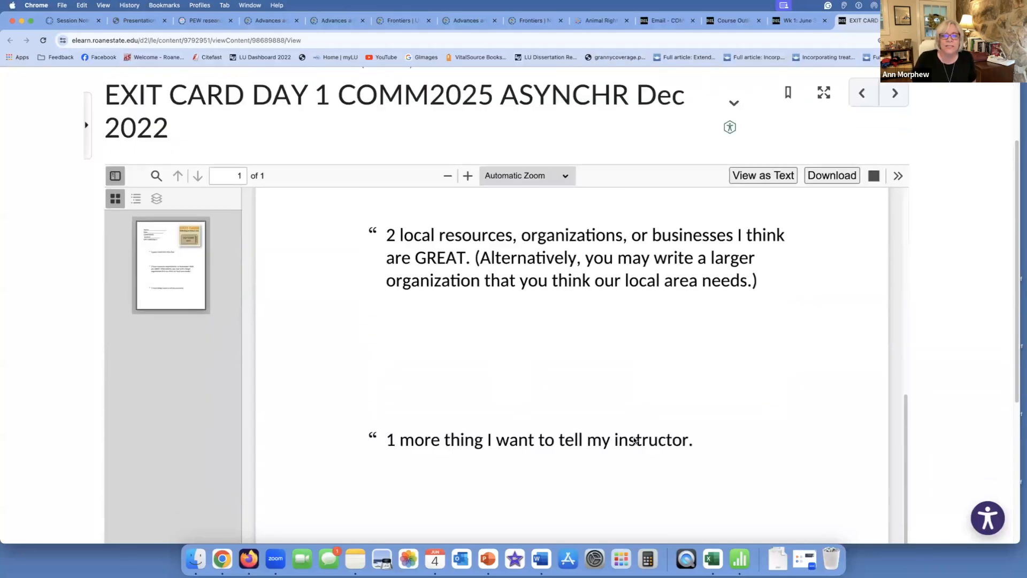
{"action": "scroll", "scroll_direction": "down", "scroll_amount": 3}
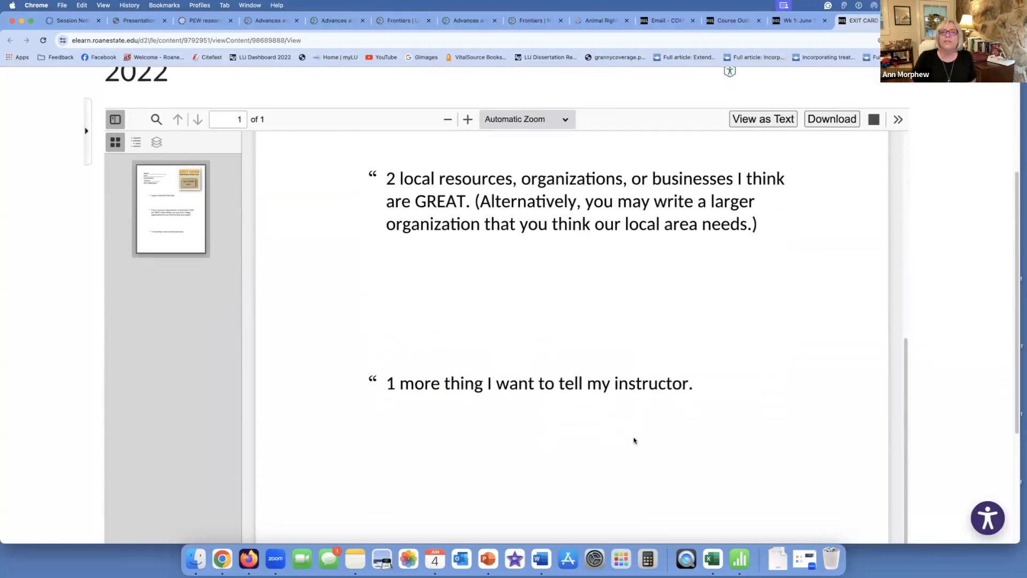